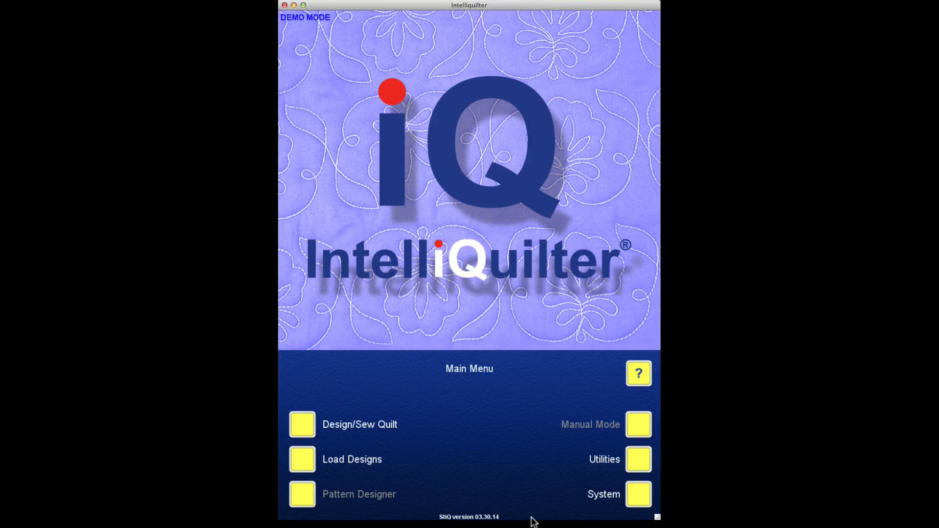
# Step: Open Move Patterns from Utilities, Library Maintenance and Pattern Library to show the downloads catalog
pyautogui.click(638, 459)
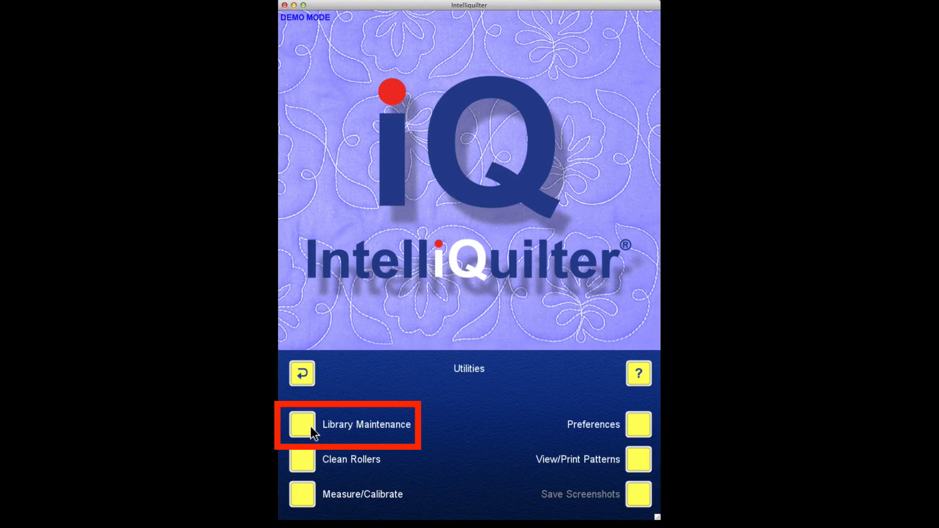
pyautogui.click(301, 425)
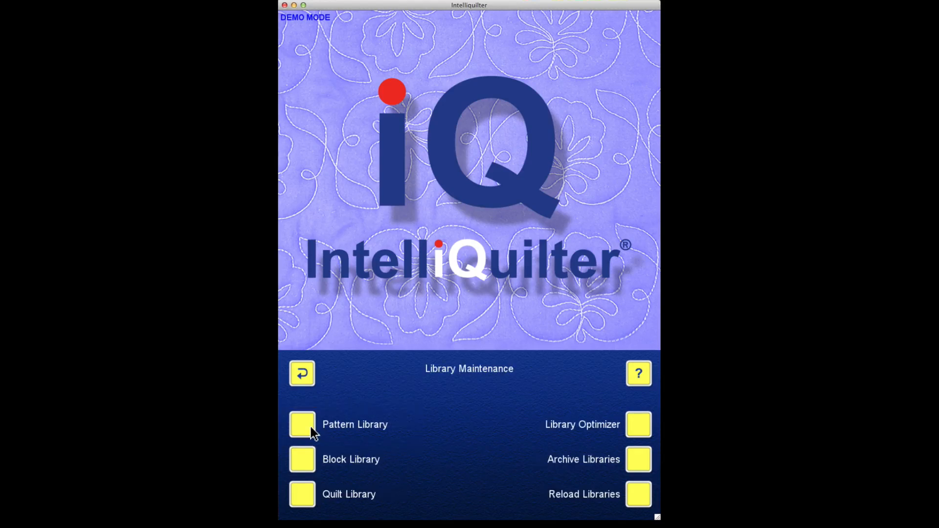
pyautogui.click(302, 424)
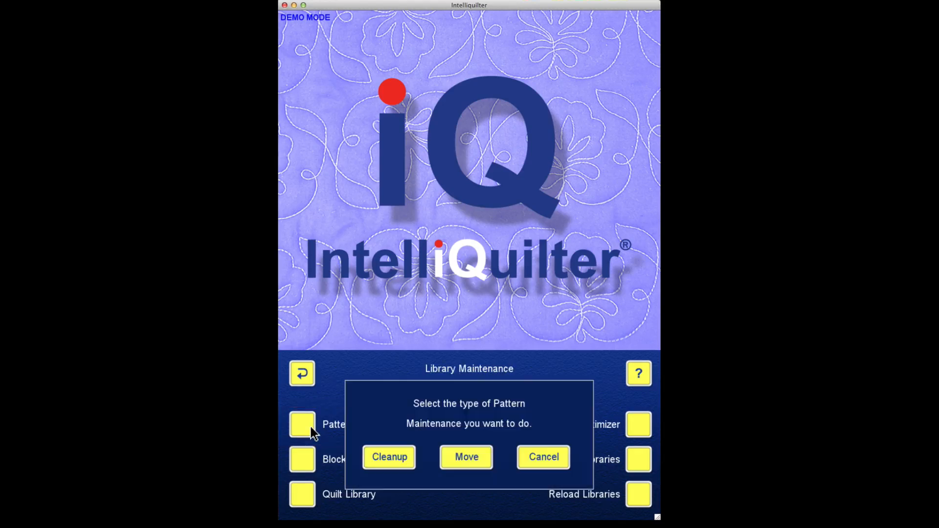
pyautogui.click(542, 457)
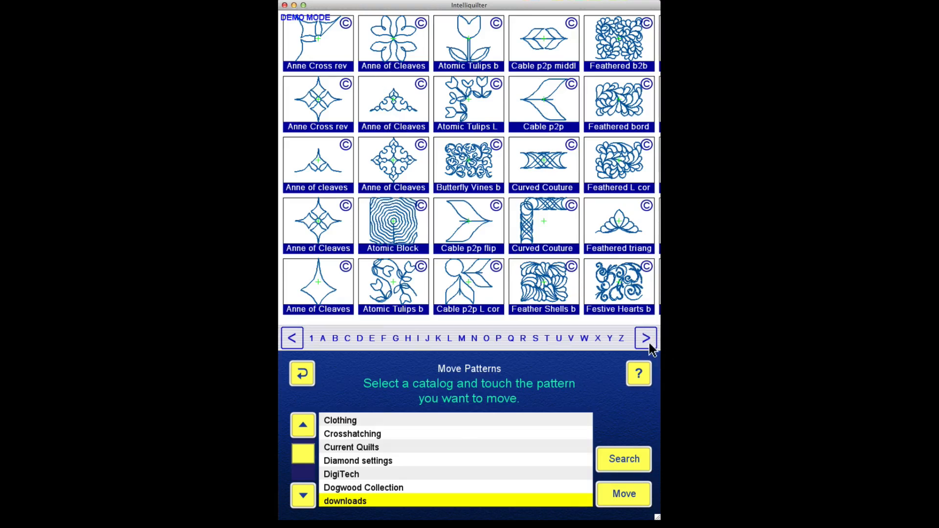
# Step: Page forward to the F downloads and mark Festive Hearts, Flare Flower and Floral Paisley patterns
pyautogui.click(646, 338)
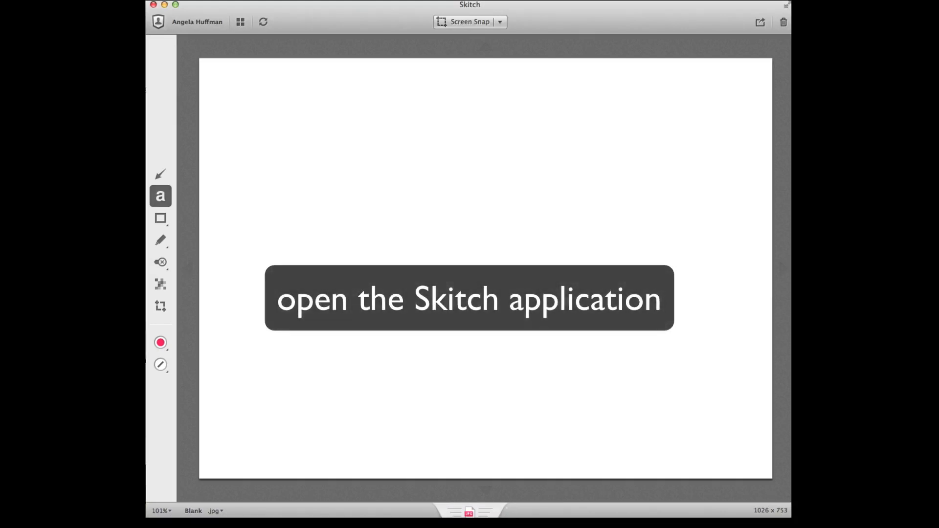
pyautogui.click(500, 22)
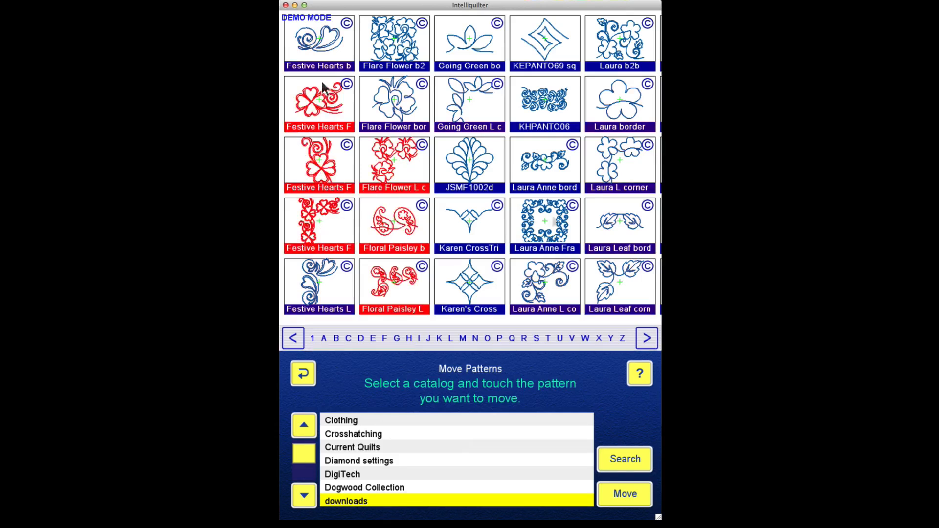
# Step: Mark the last border pattern and move all marked ones to Borders, leaving no copies
pyautogui.click(624, 494)
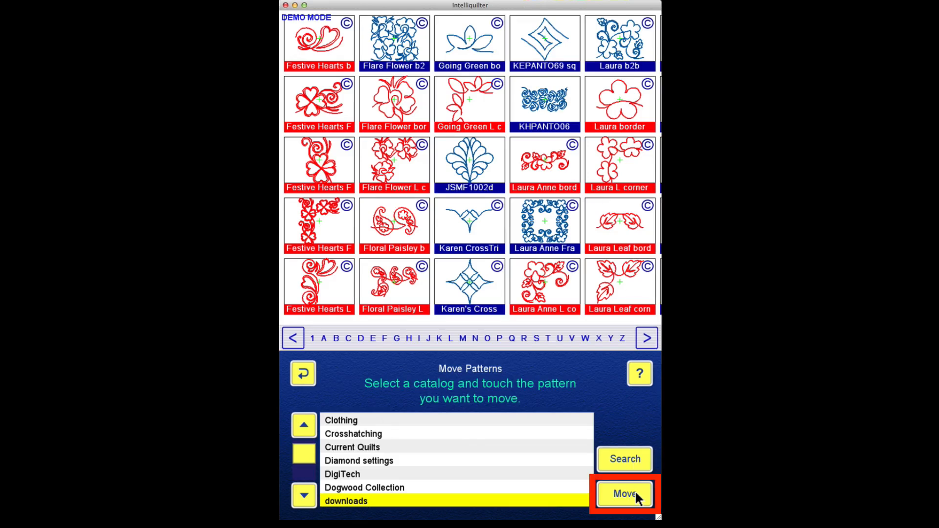
pyautogui.click(625, 493)
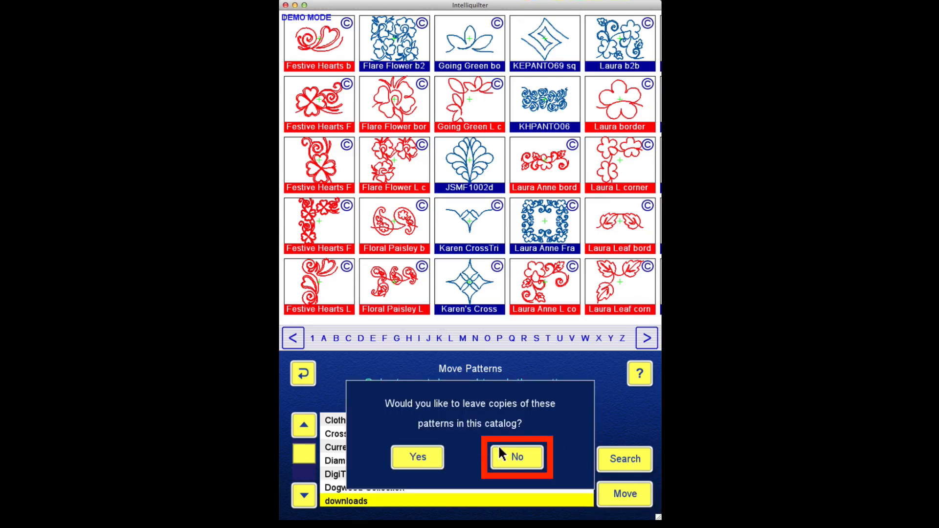
pyautogui.click(516, 456)
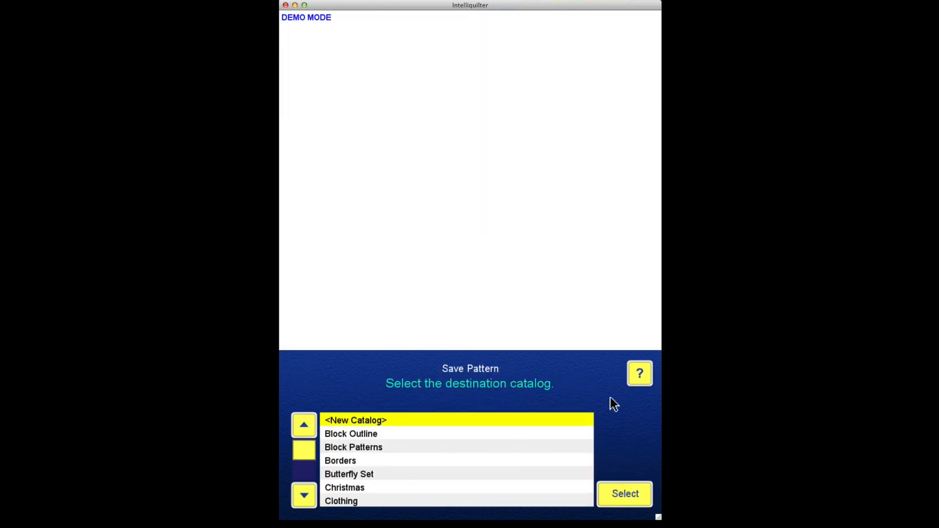
pyautogui.click(340, 461)
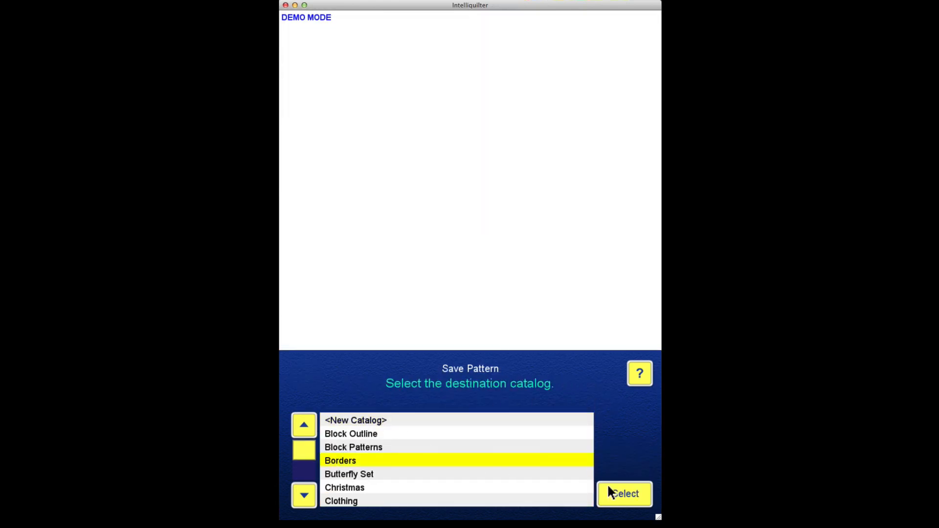
pyautogui.click(624, 494)
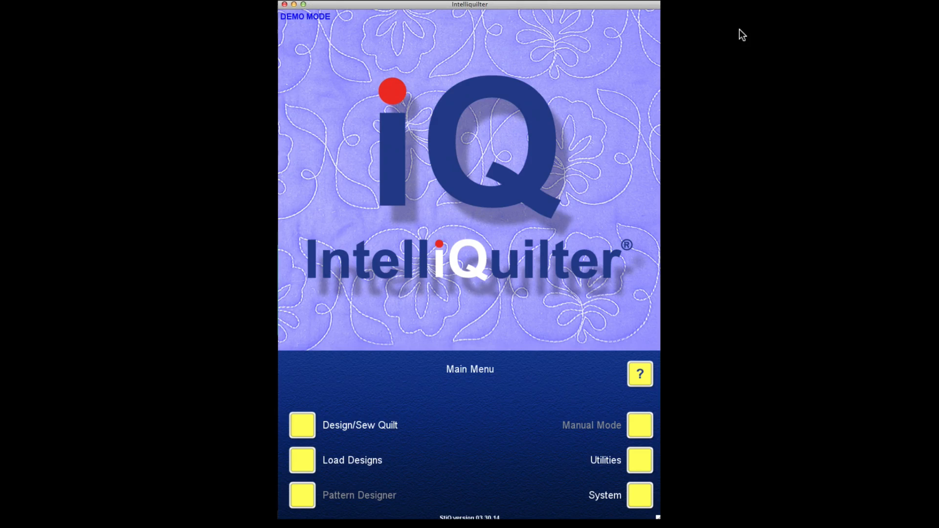
# Step: In View/Print Patterns, jump to F in Borders and view Festive Hearts Flowers L corner
pyautogui.click(639, 460)
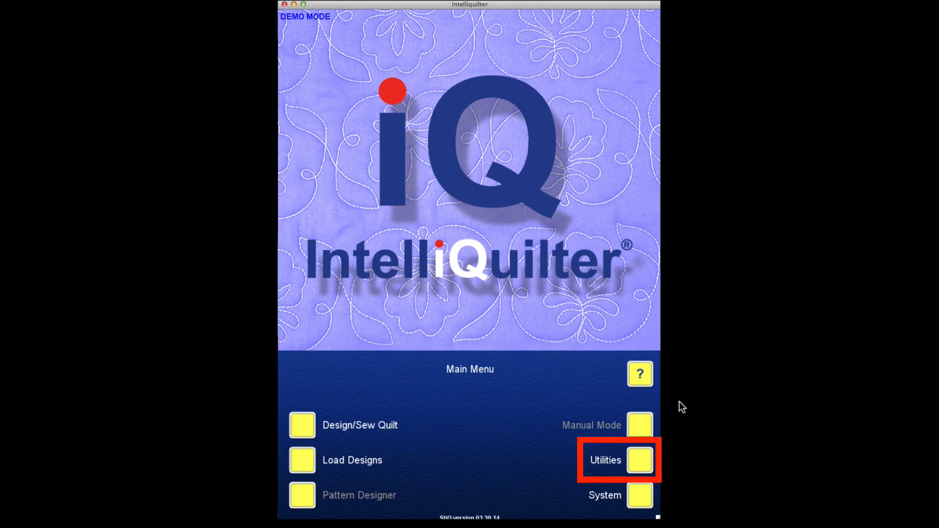
pyautogui.click(639, 460)
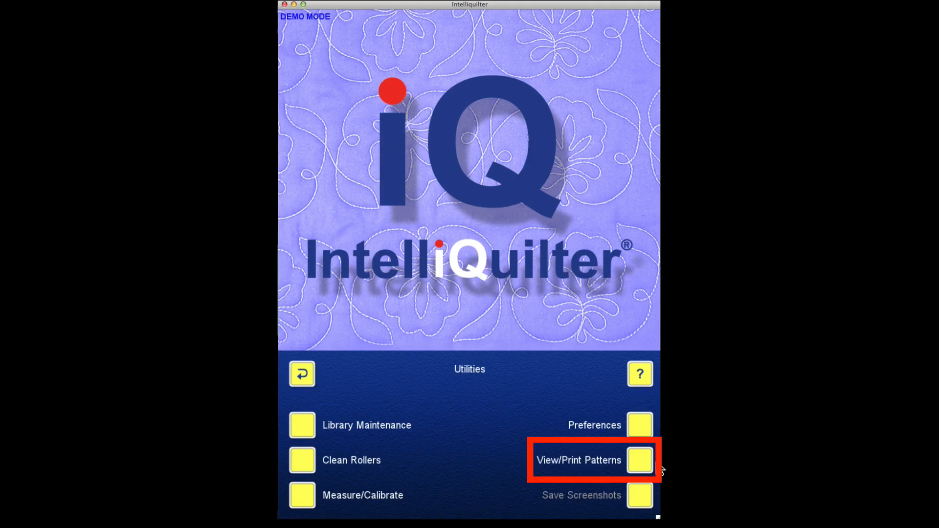
pyautogui.click(639, 459)
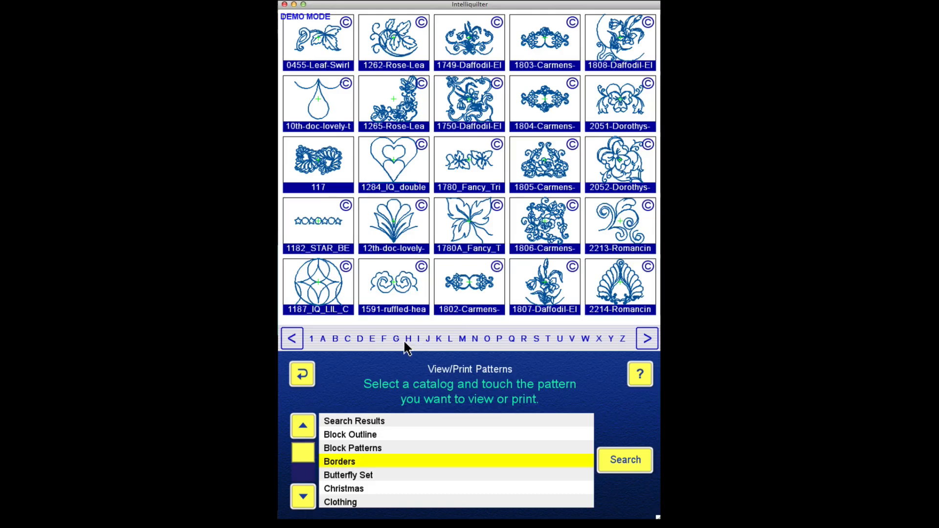
pyautogui.click(383, 339)
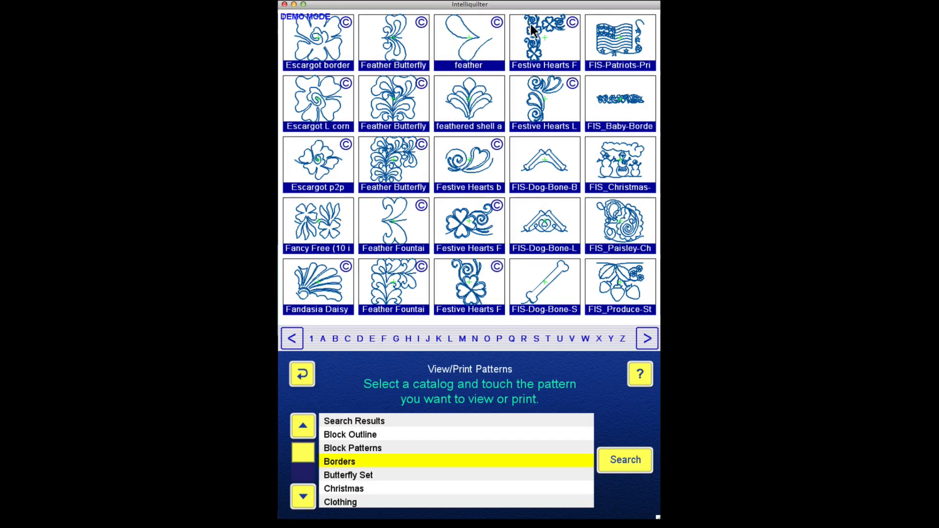
pyautogui.click(544, 41)
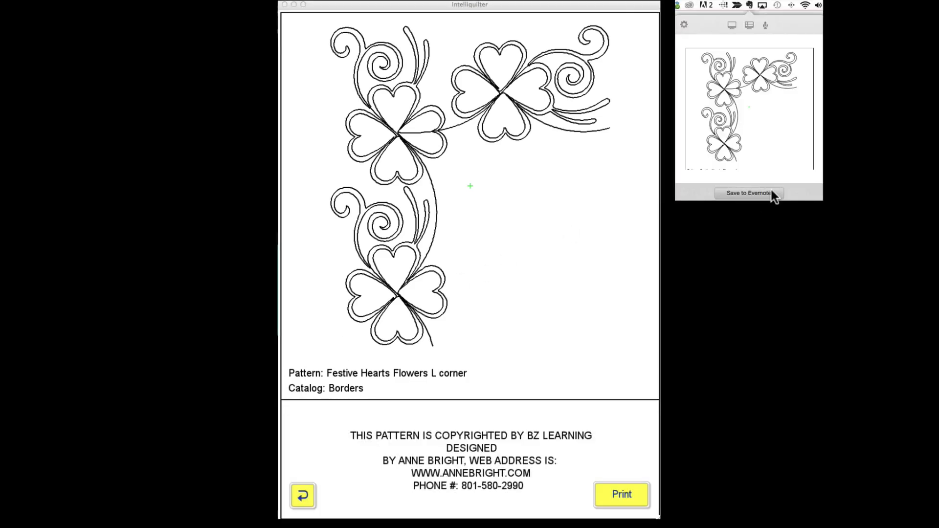
# Step: Save the Festive Hearts Flowers L corner view with the Evernote Web Clipper
pyautogui.click(747, 192)
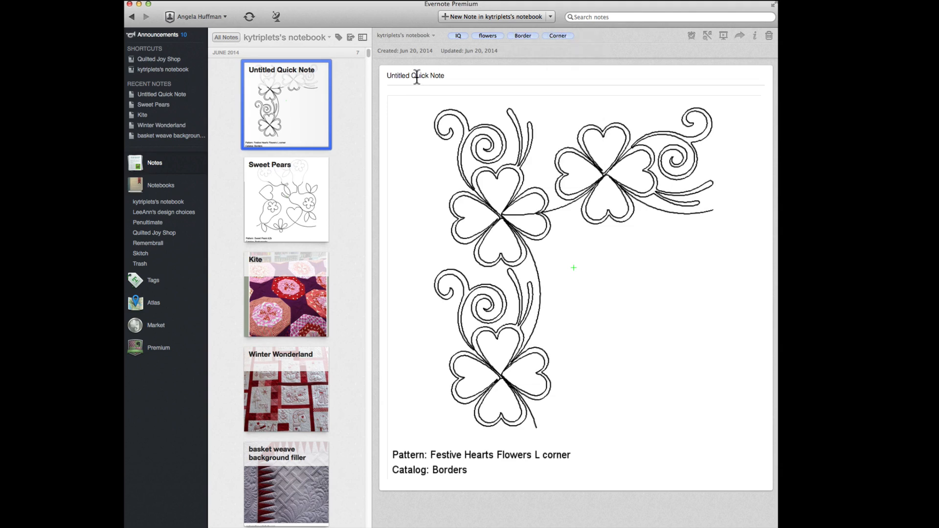
# Step: Replace the clipped note's title with 'Festive Hearts Flowers'
pyautogui.doubleClick(415, 76)
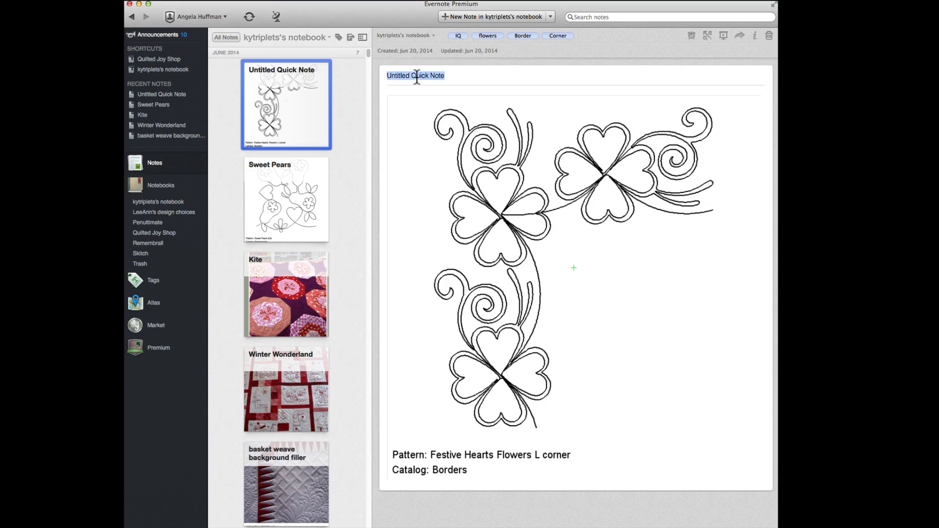
pyautogui.write('Festive')
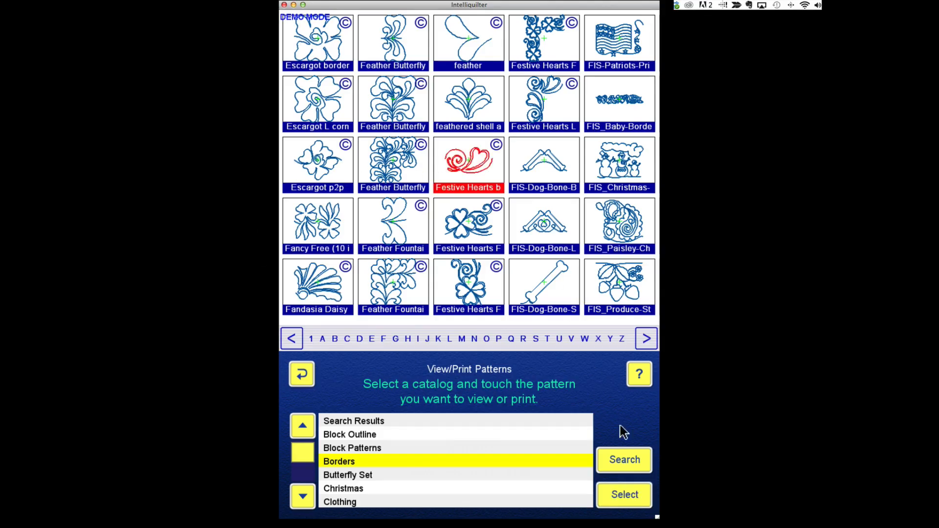
# Step: View the Festive Hearts border pattern from the Borders catalog for clipping
pyautogui.click(467, 159)
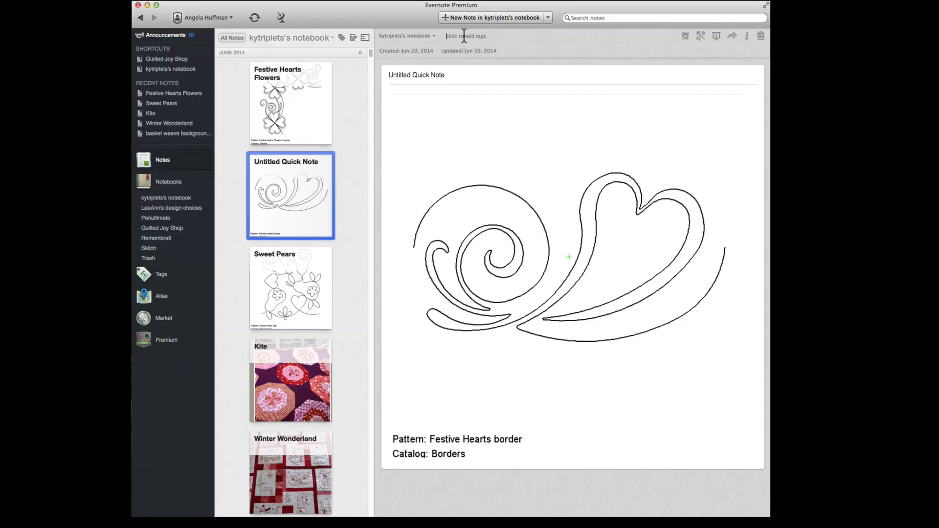
# Step: Tag the Festive Hearts border note with IQ, Border and heart
pyautogui.write('IQ')
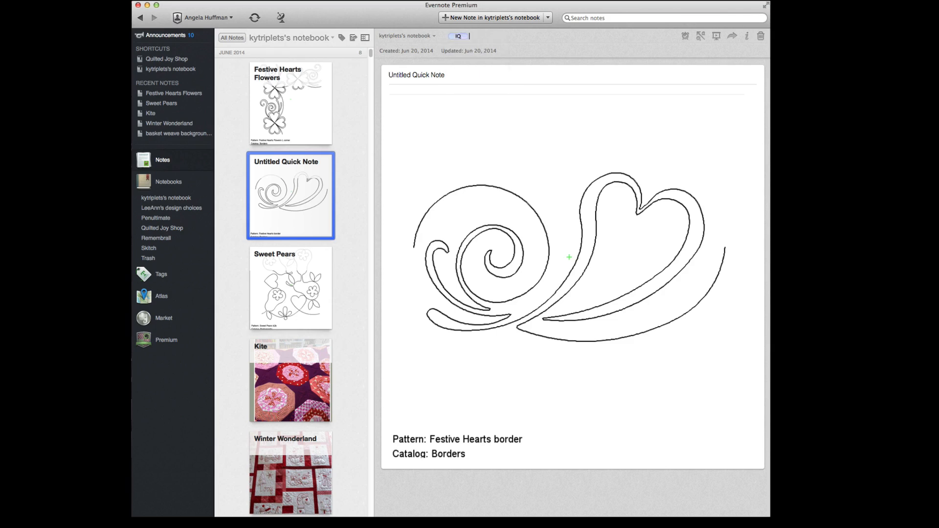
pyautogui.write('Border')
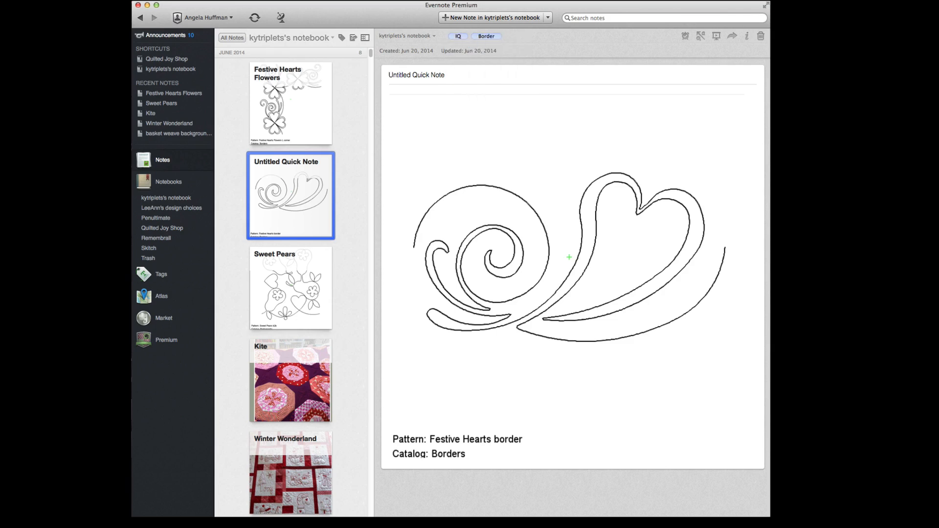
pyautogui.write('heart')
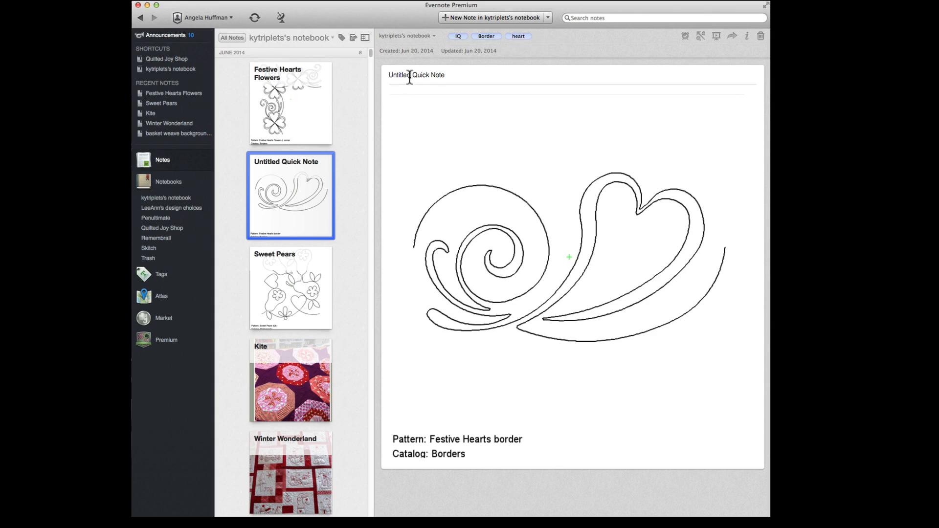
# Step: Title the note 'Festive Hearts Border'
pyautogui.write('Festive')
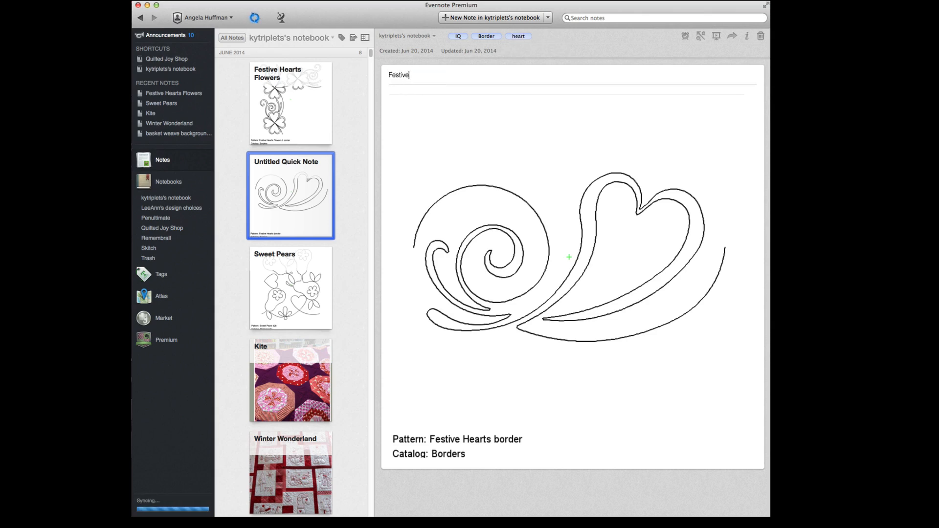
pyautogui.write('Hearts Bo')
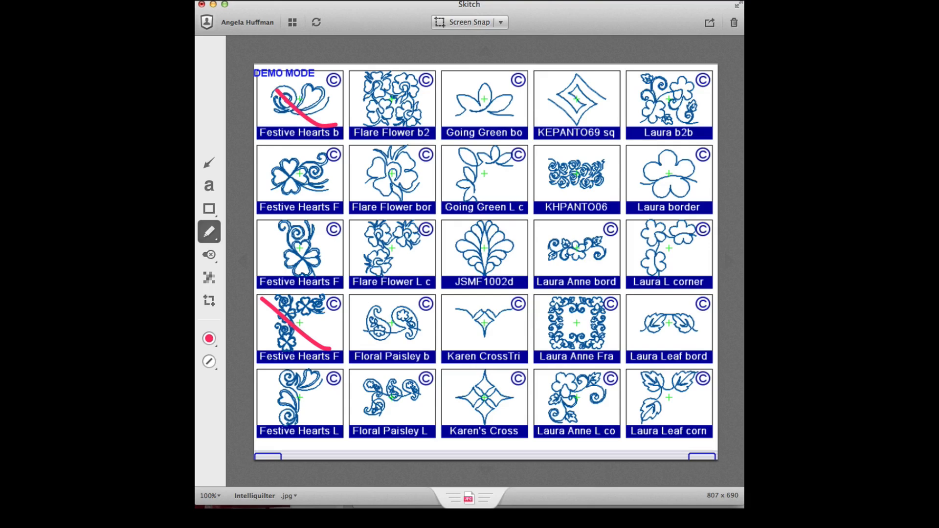
pyautogui.doubleClick(299, 98)
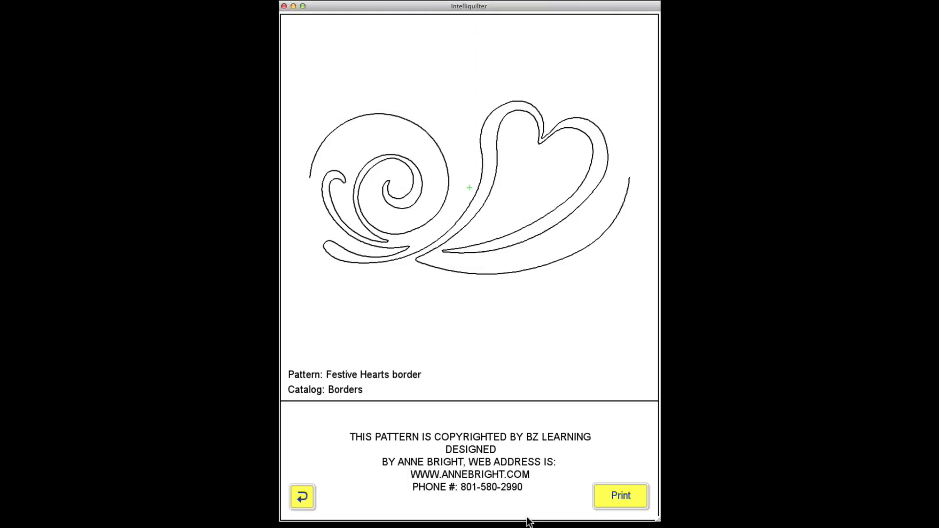
# Step: Go back from the Festive Hearts border view to the Borders pattern grid
pyautogui.click(302, 497)
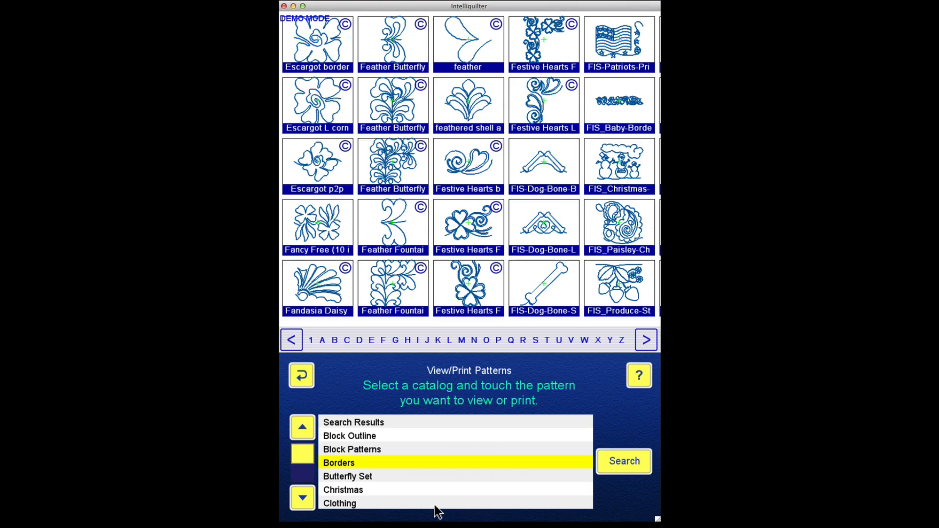
pyautogui.moveTo(584, 502)
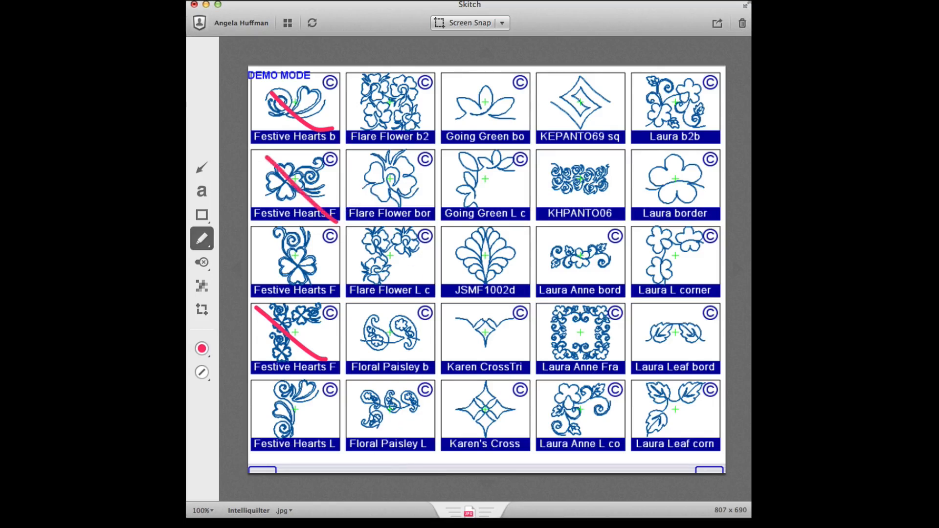
pyautogui.moveTo(712, 516)
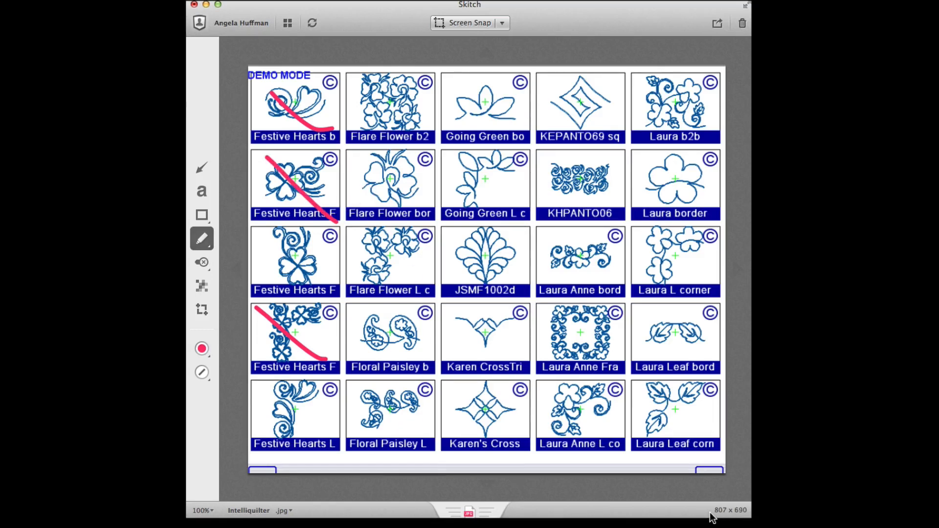
pyautogui.moveTo(803, 522)
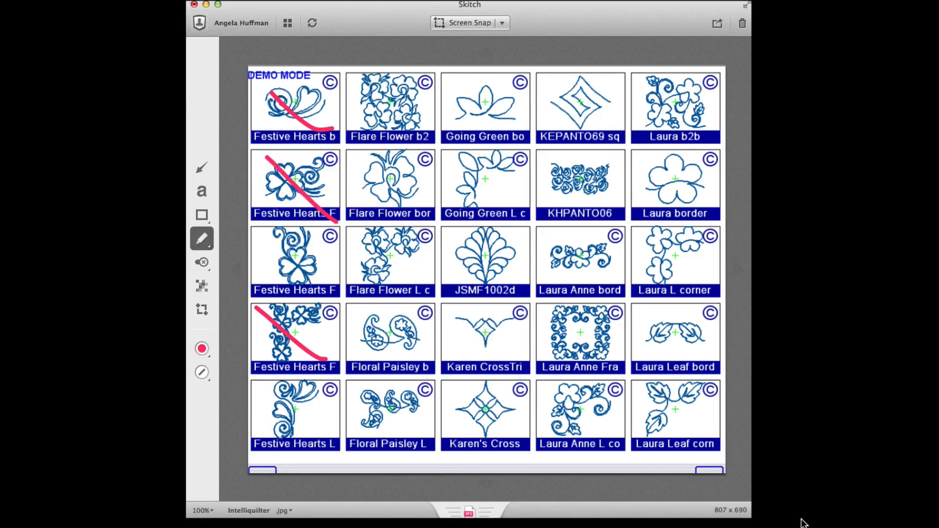